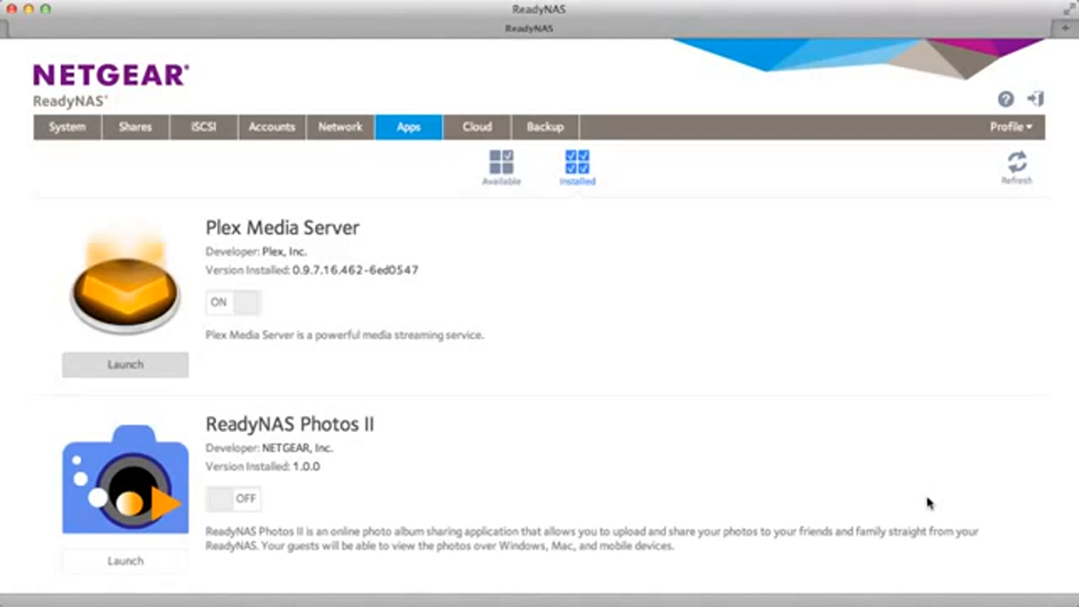
mouse_move(888, 480)
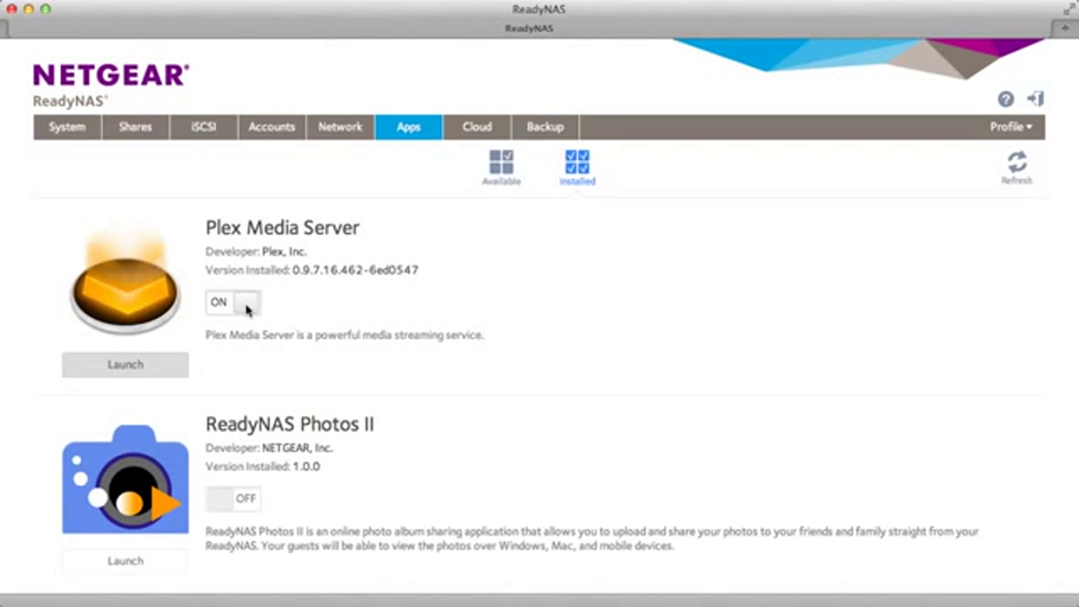
mouse_move(246, 314)
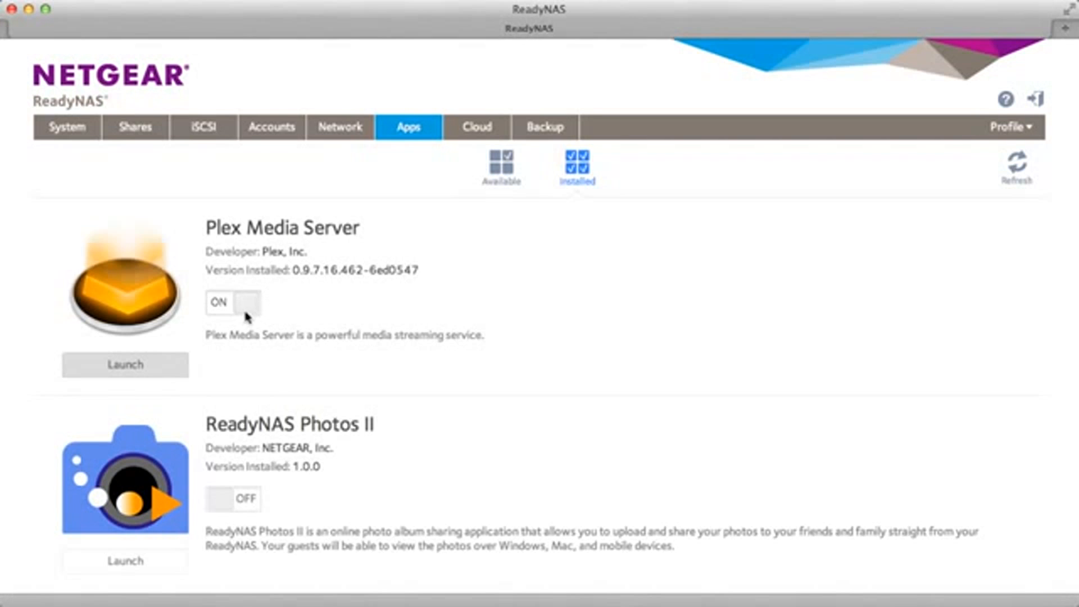
- Launch the Plex Media Server web interface from the ReadyNAS installed apps page
left_click(124, 364)
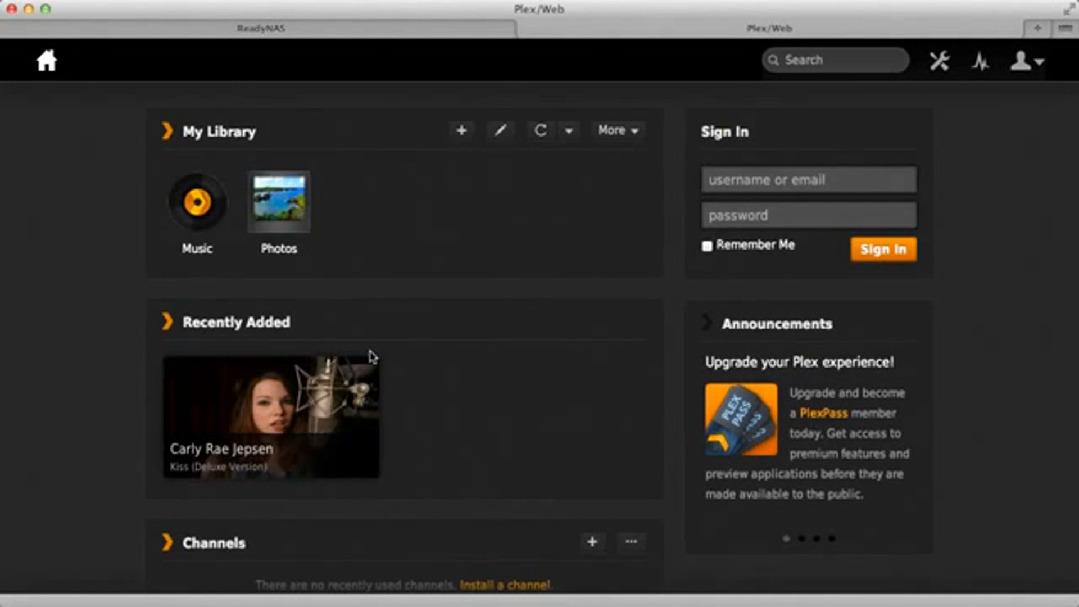
mouse_move(427, 353)
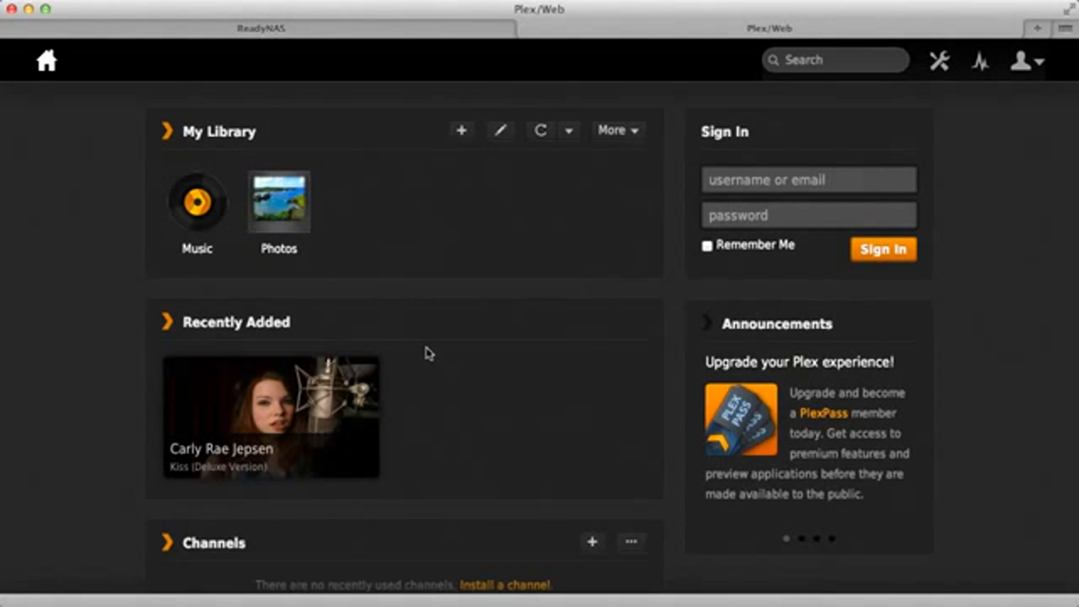
mouse_move(383, 210)
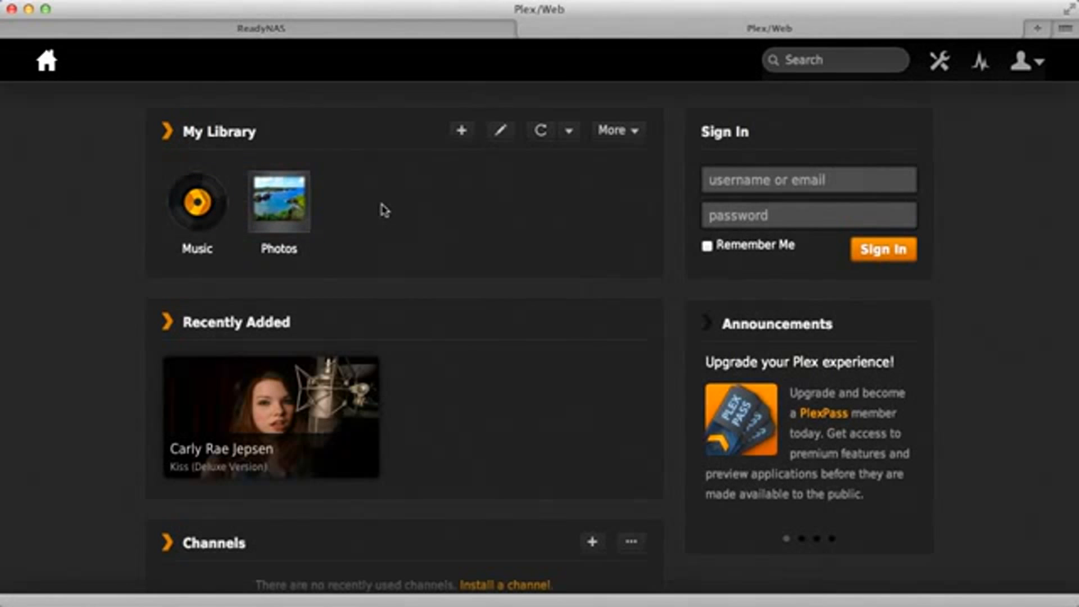
mouse_move(459, 188)
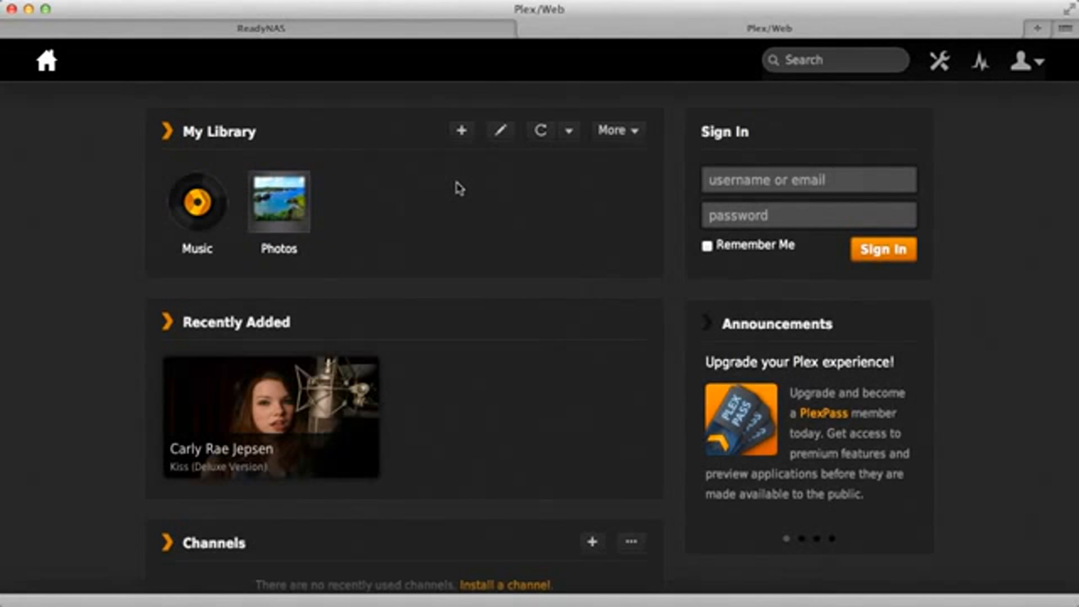
mouse_move(461, 130)
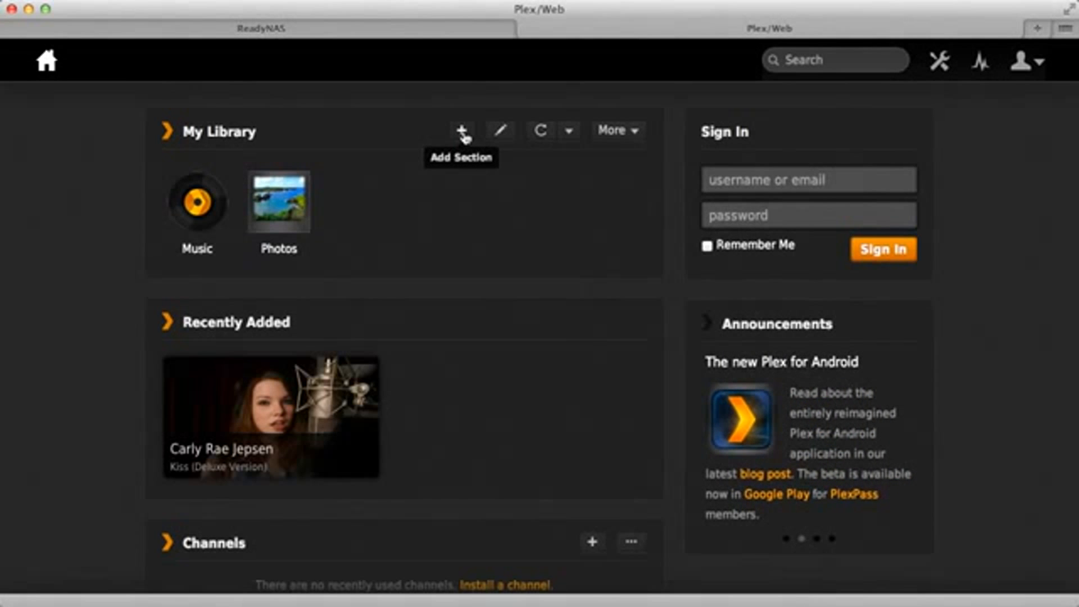
- Create a Movies library section sourced from /data/Videos and return to the home dashboard
left_click(461, 130)
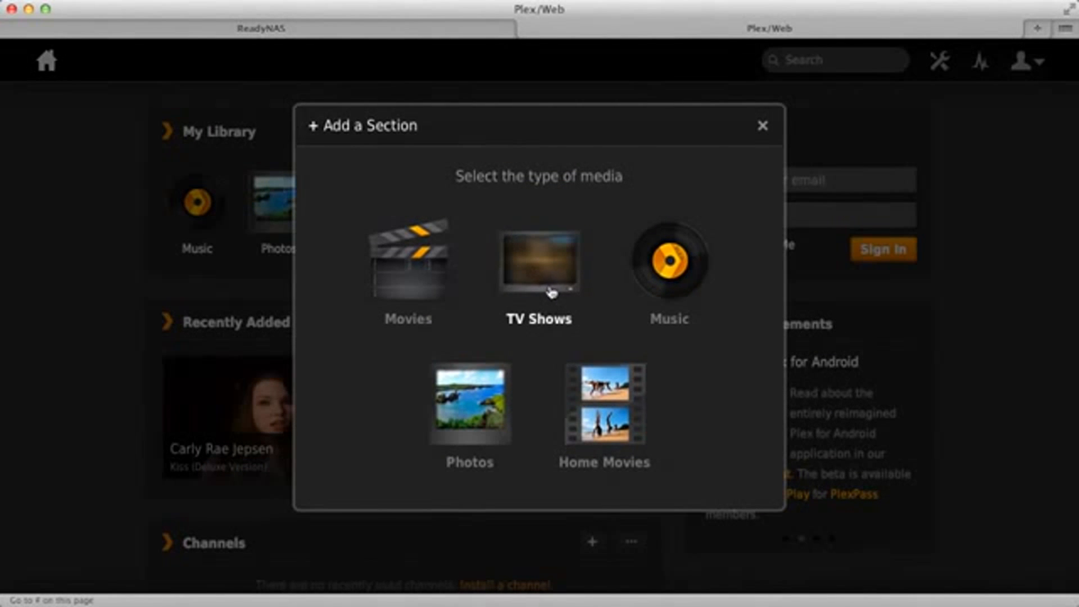
left_click(406, 262)
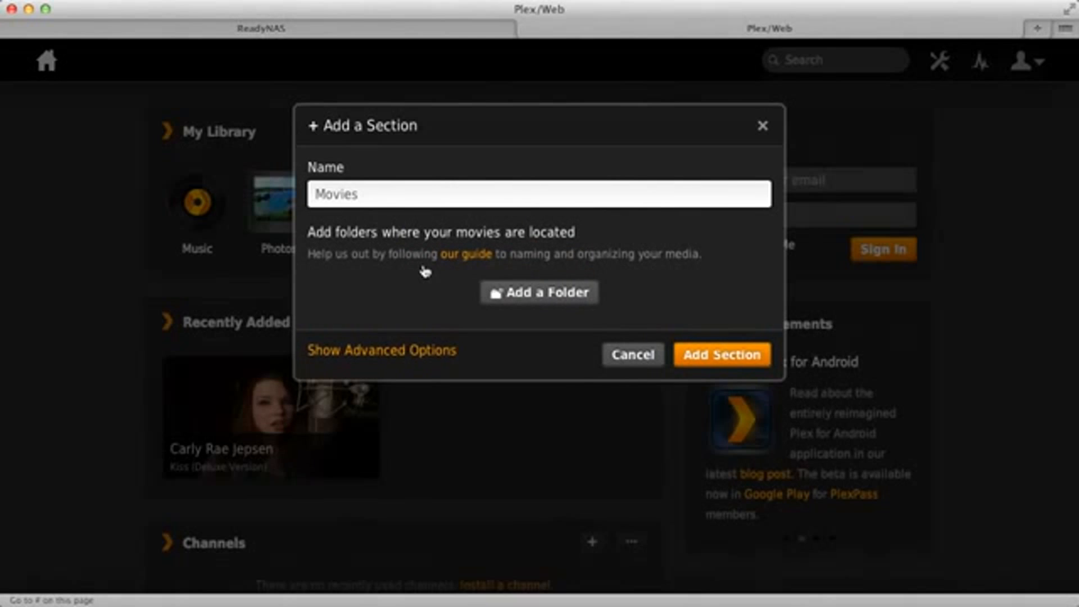
left_click(538, 292)
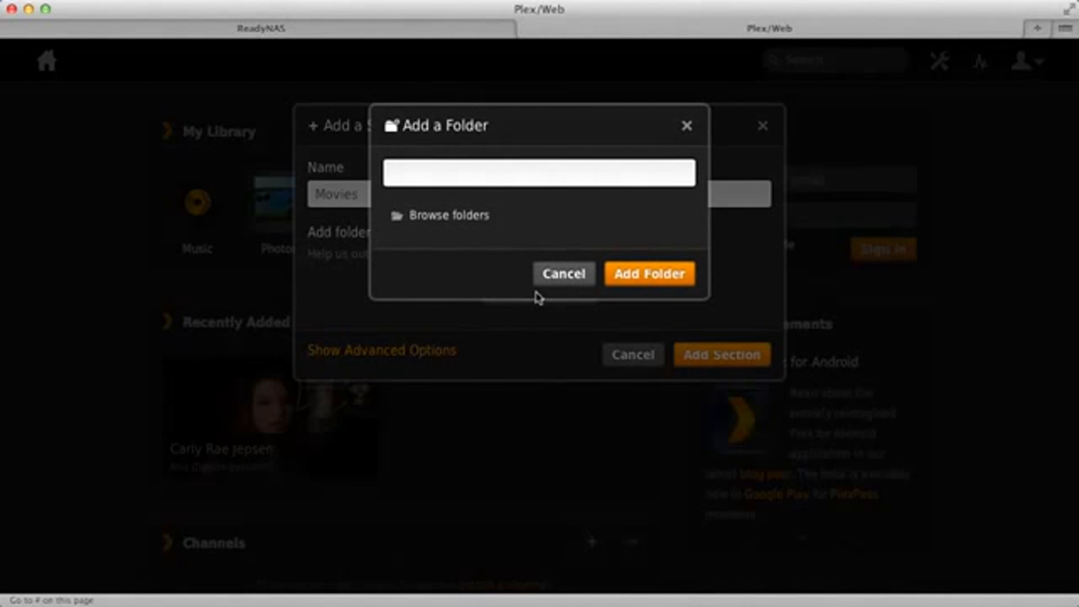
left_click(448, 215)
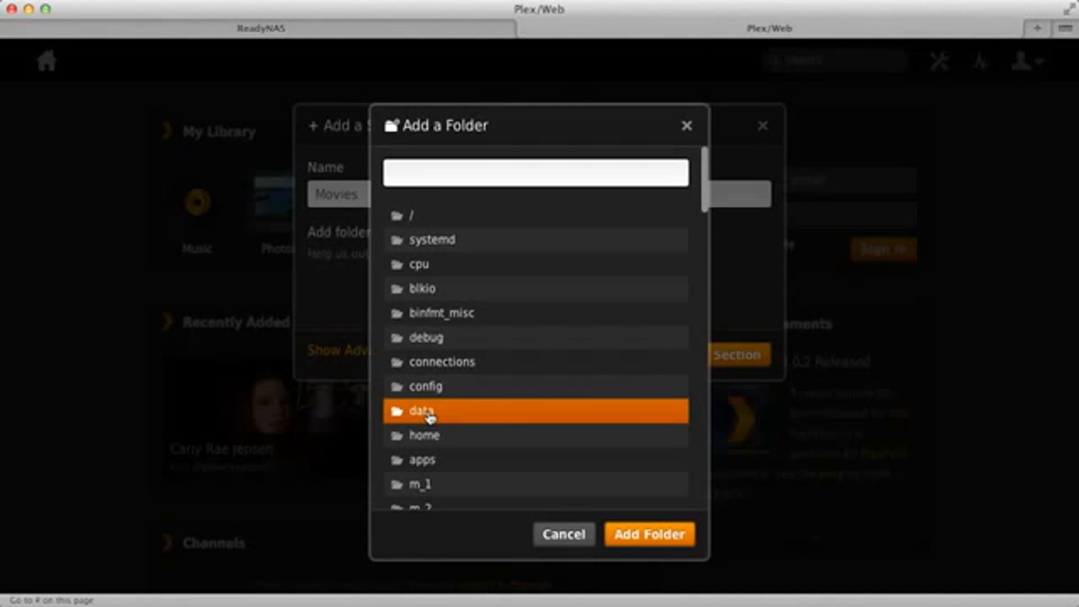
double_click(422, 412)
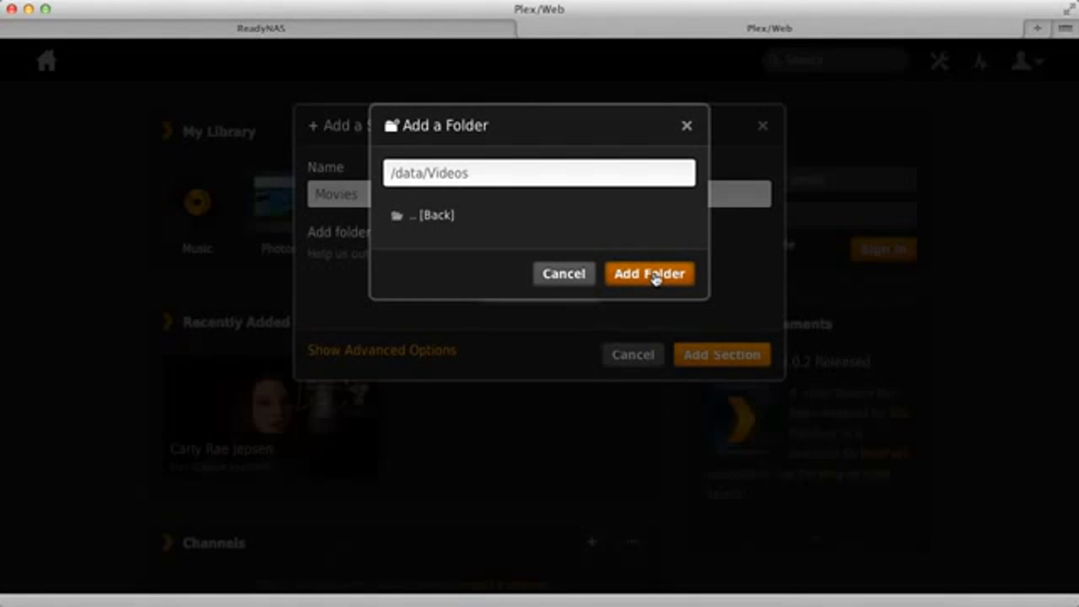
left_click(648, 274)
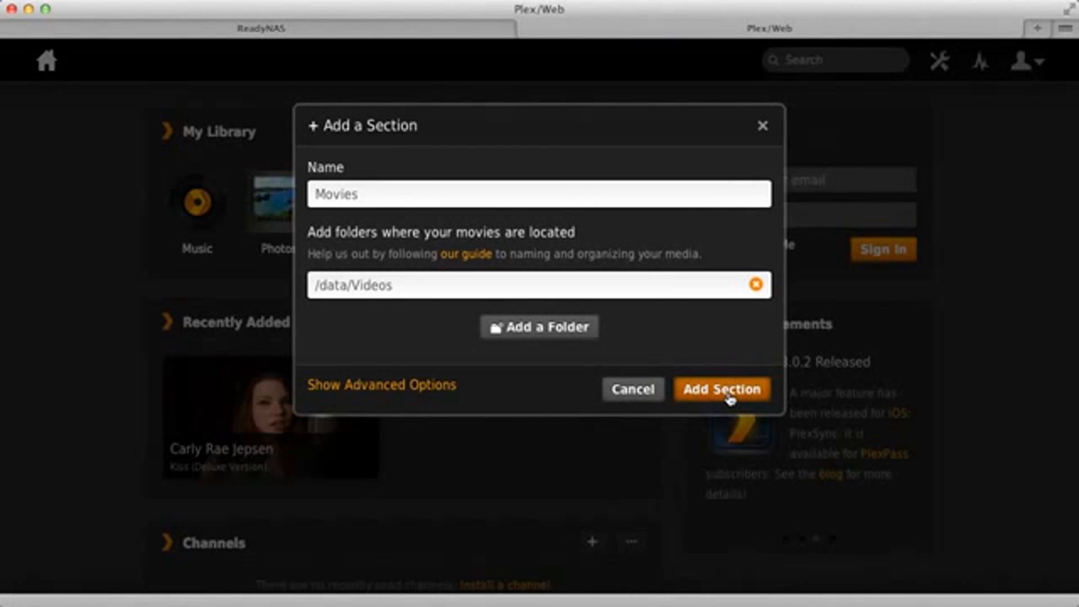
left_click(721, 389)
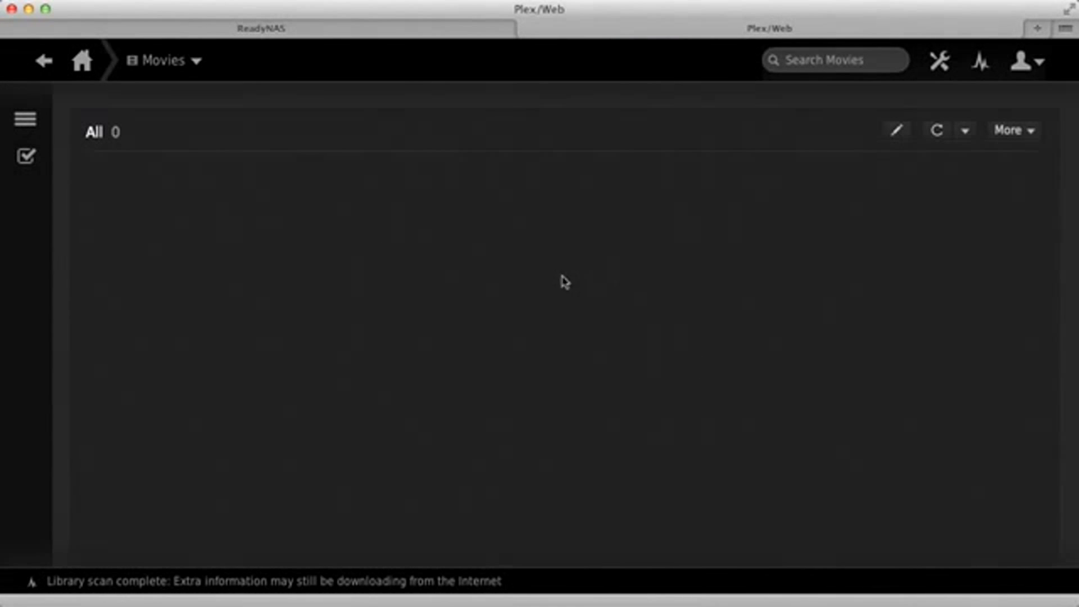
left_click(81, 61)
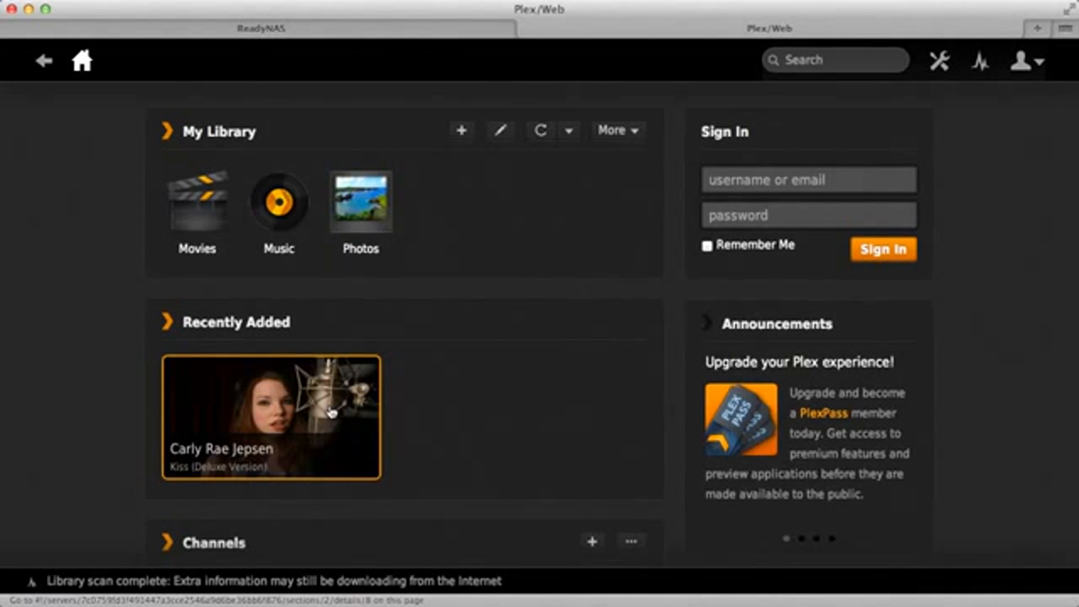
- Play the Carly Rae Jepsen album from Recently Added and return to the home dashboard
left_click(270, 418)
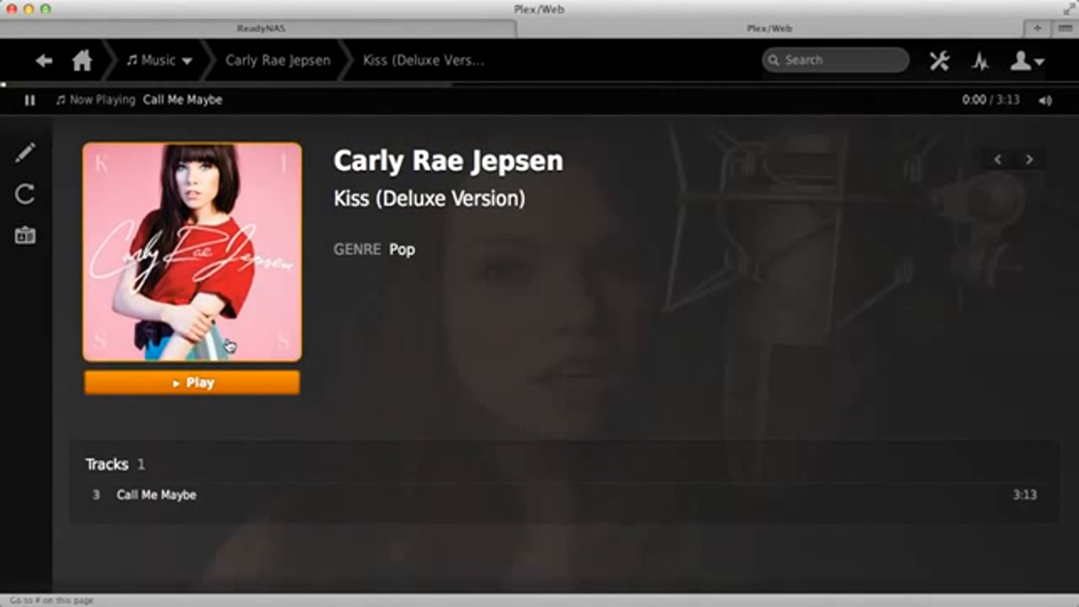
left_click(82, 59)
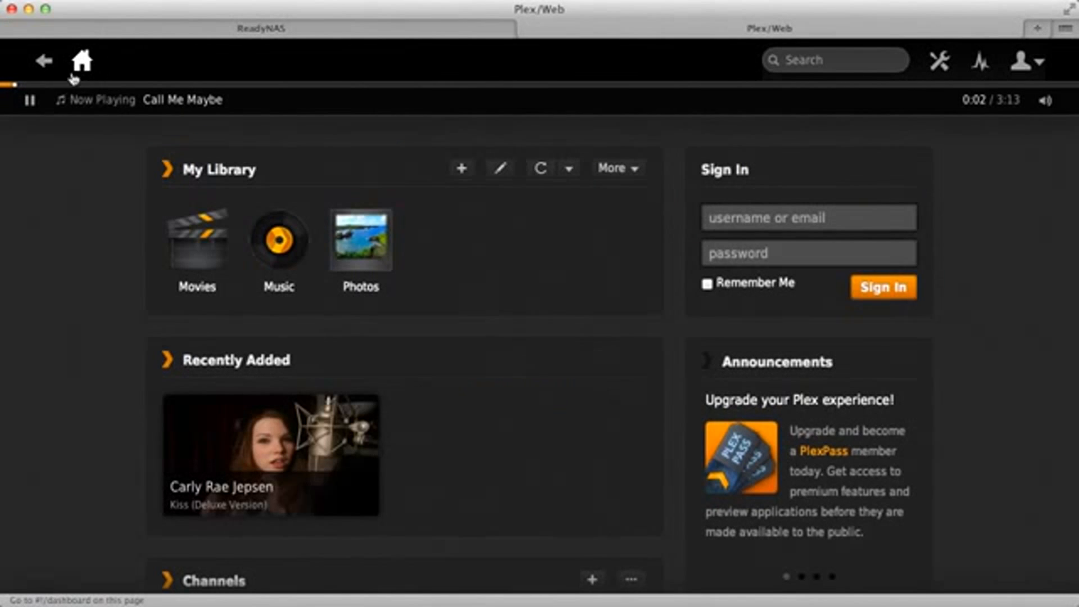